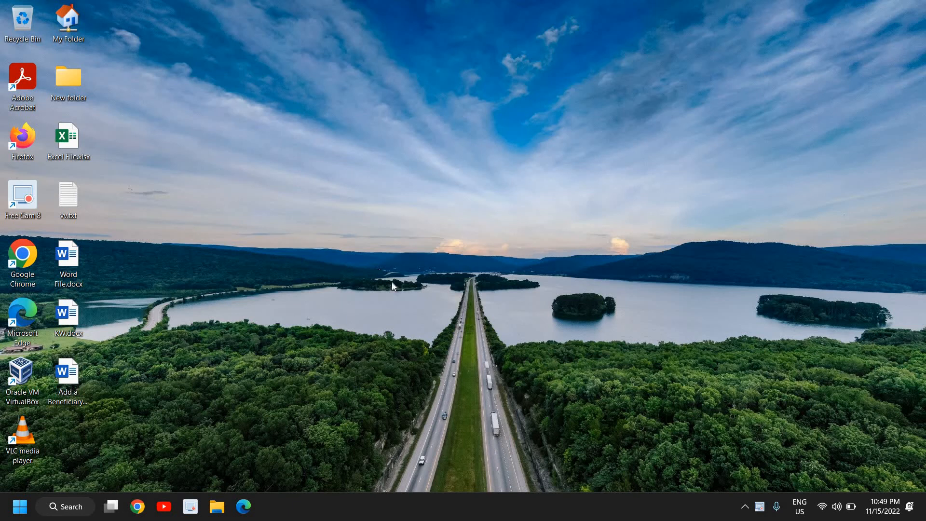
pyautogui.moveTo(389, 290)
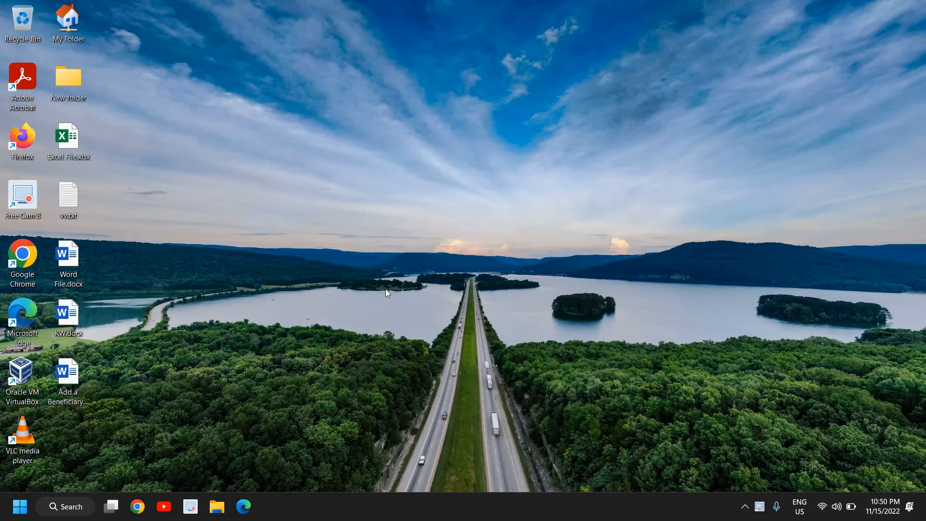
pyautogui.moveTo(264, 310)
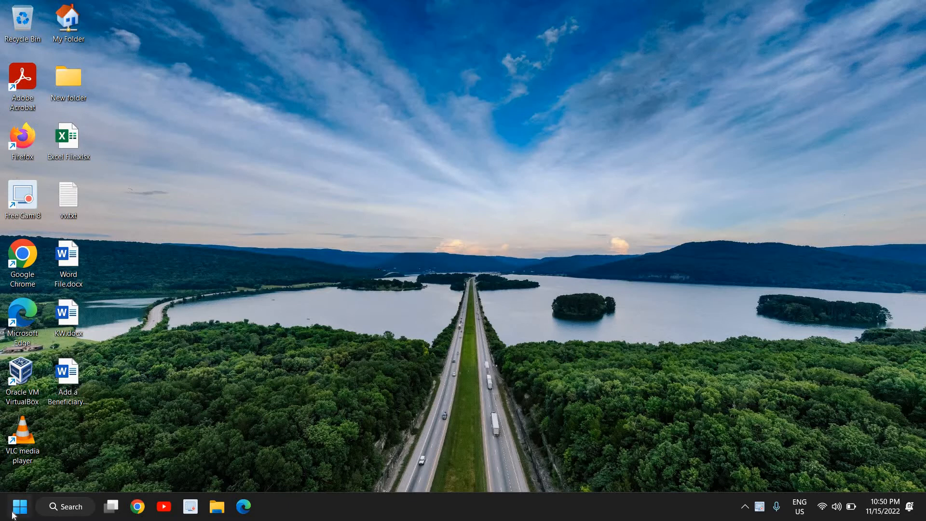
# Open the Windows 11 Start menu from the taskbar.
pyautogui.click(19, 506)
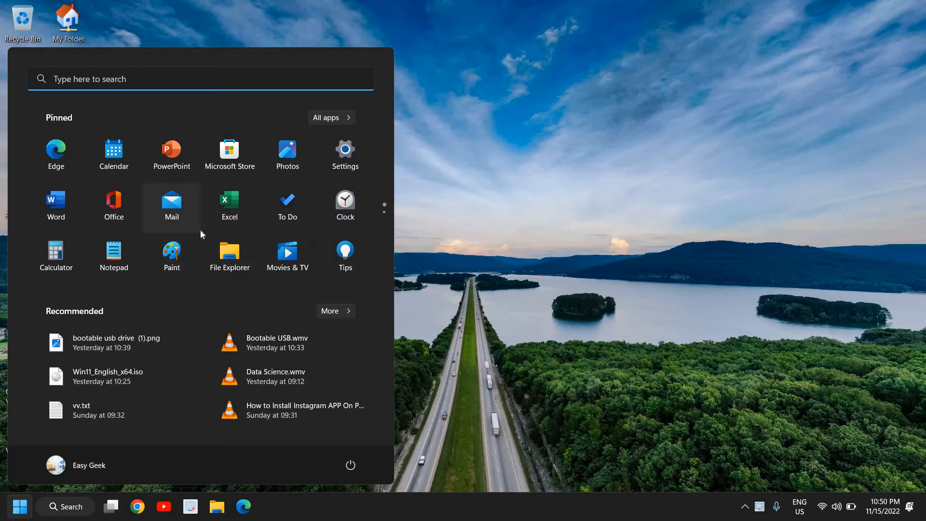
pyautogui.moveTo(172, 206)
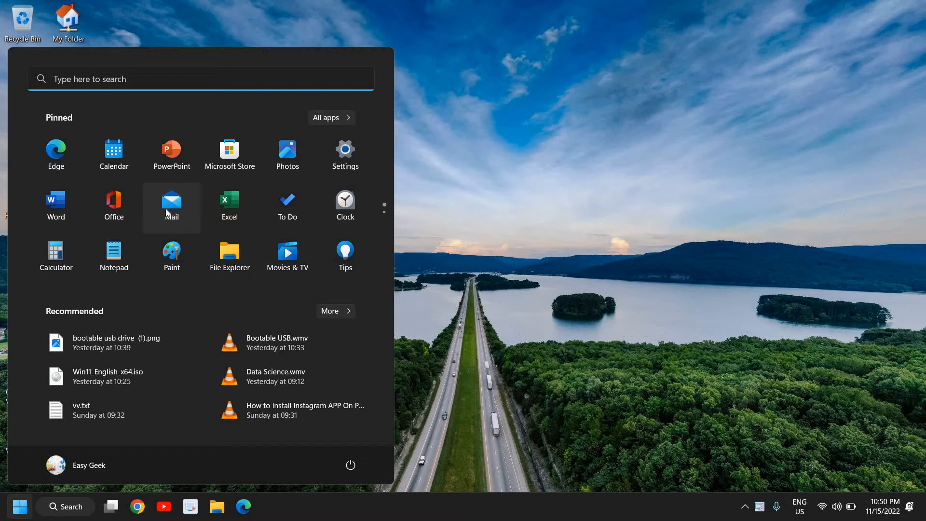
pyautogui.moveTo(180, 213)
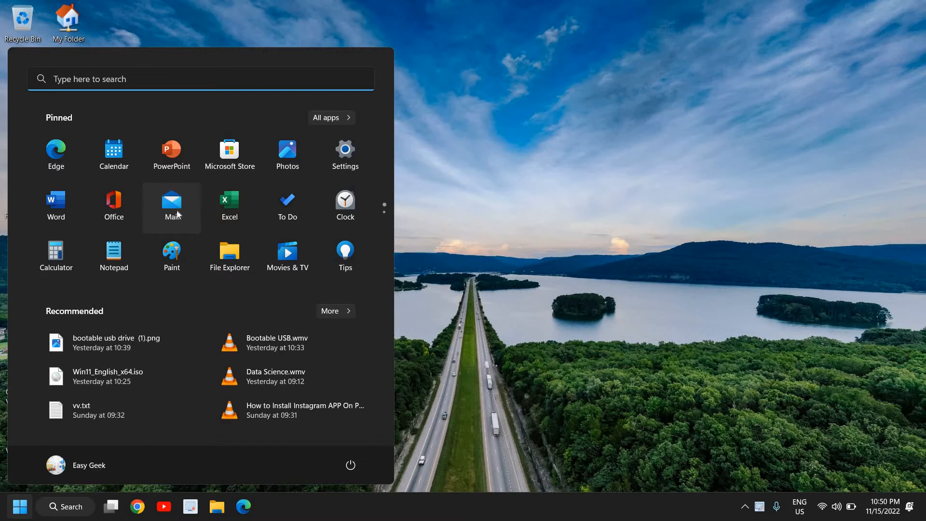
# Launch Mail, show the Outlook 2 inbox, and collapse the navigation pane to icons.
pyautogui.click(171, 203)
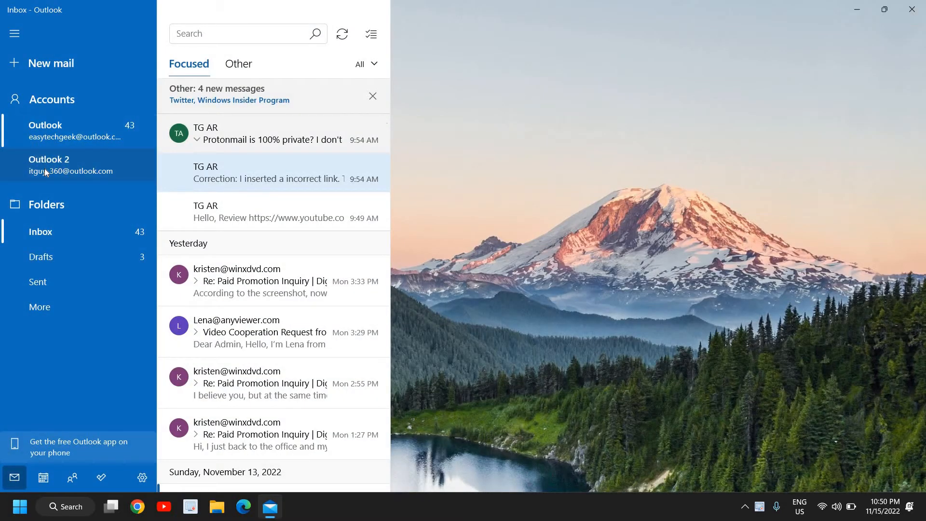
pyautogui.click(71, 165)
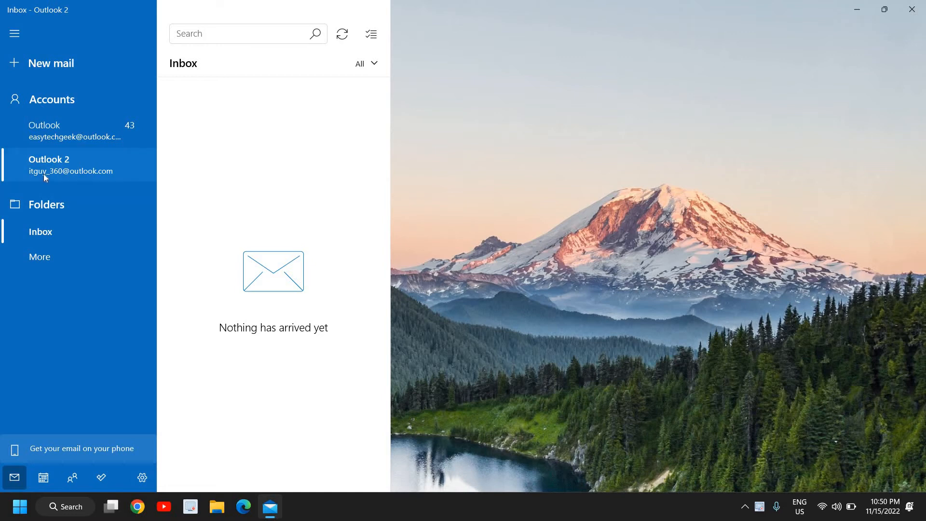
pyautogui.moveTo(53, 174)
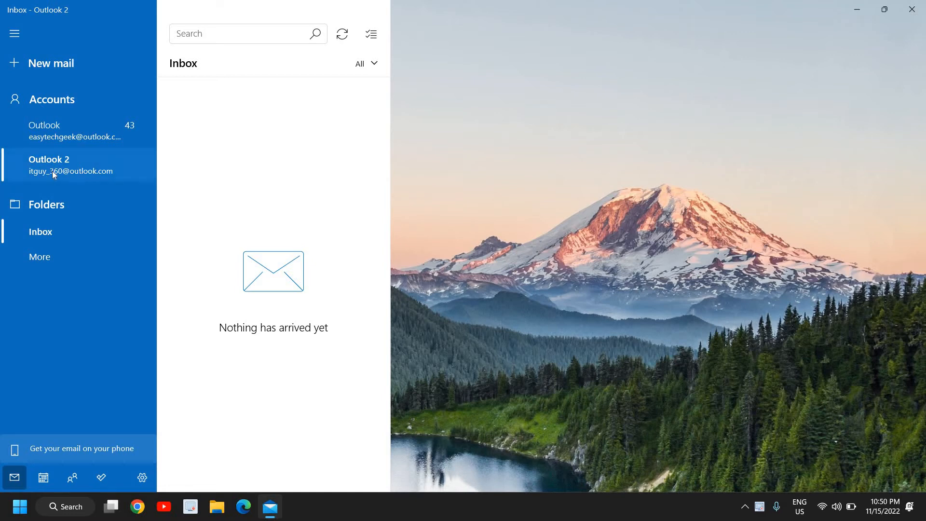
pyautogui.moveTo(65, 180)
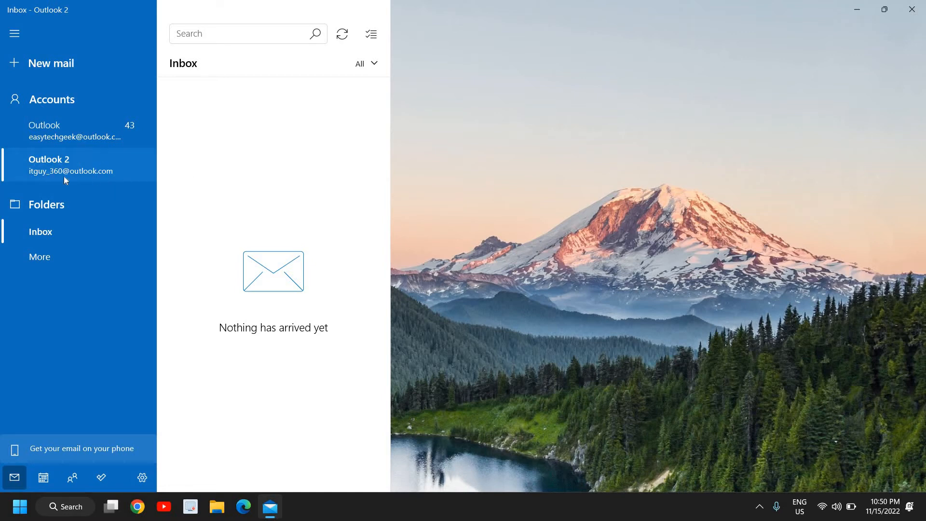
pyautogui.moveTo(86, 174)
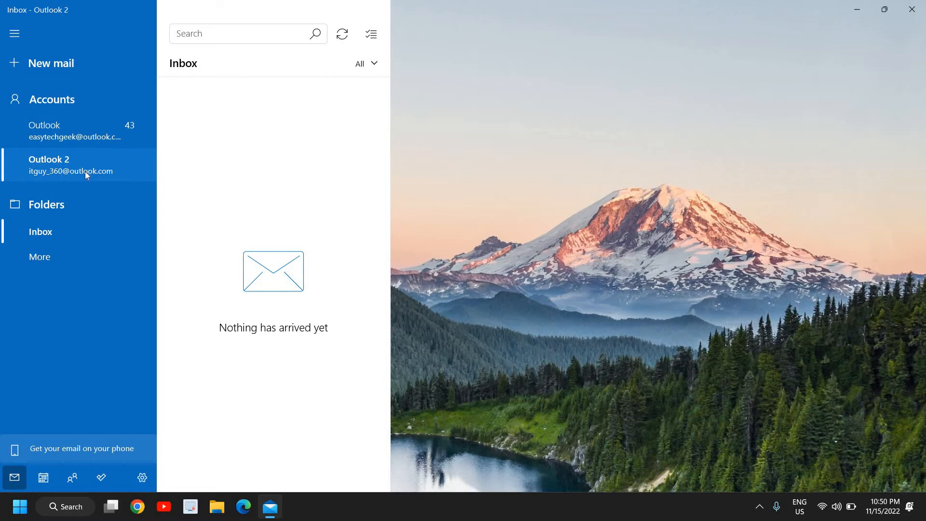
pyautogui.moveTo(14, 33)
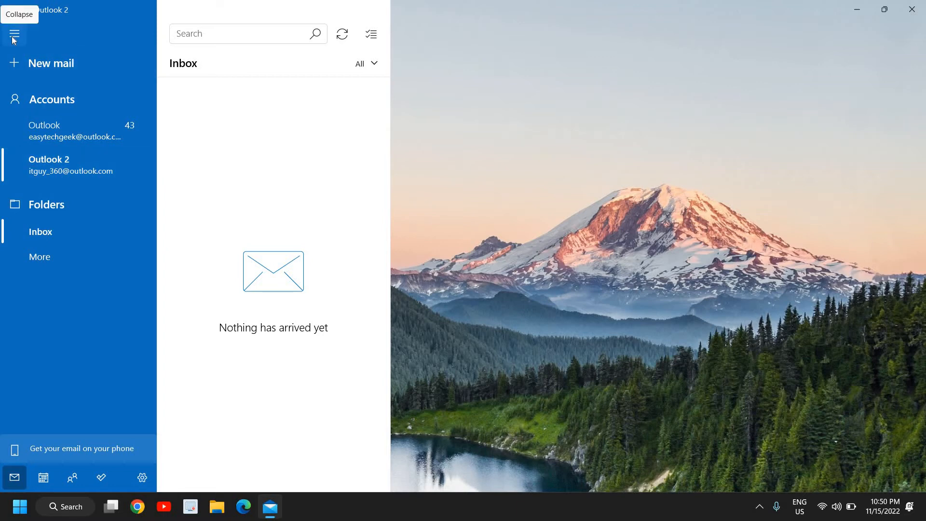
pyautogui.click(14, 34)
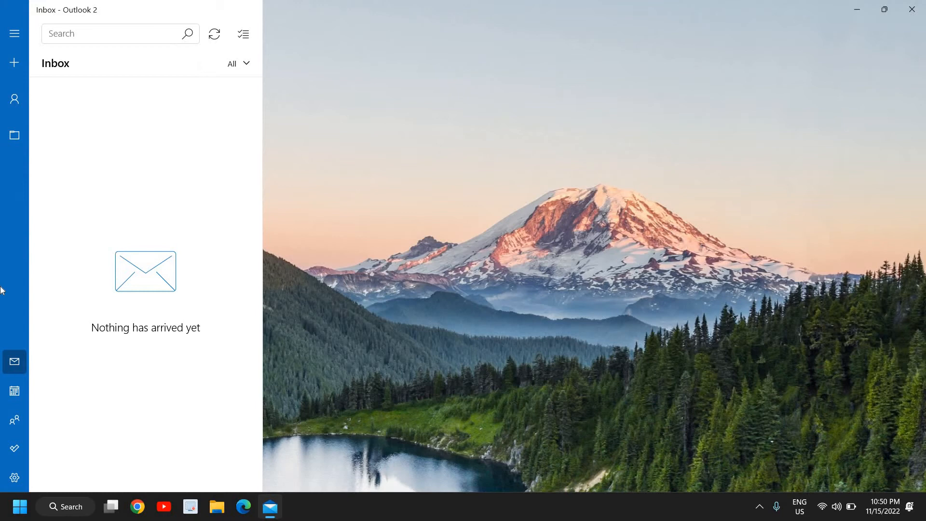
pyautogui.moveTo(14, 476)
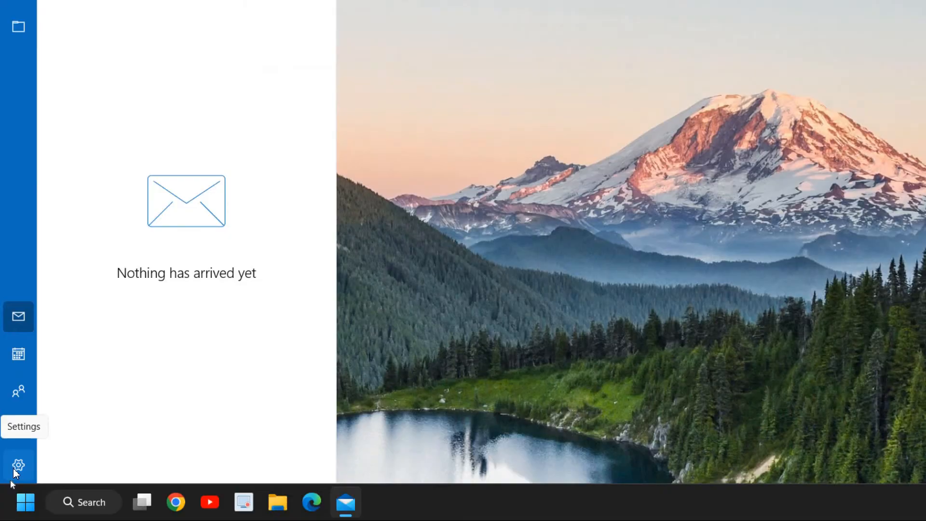
# Open Mail settings and go to Manage accounts.
pyautogui.click(19, 465)
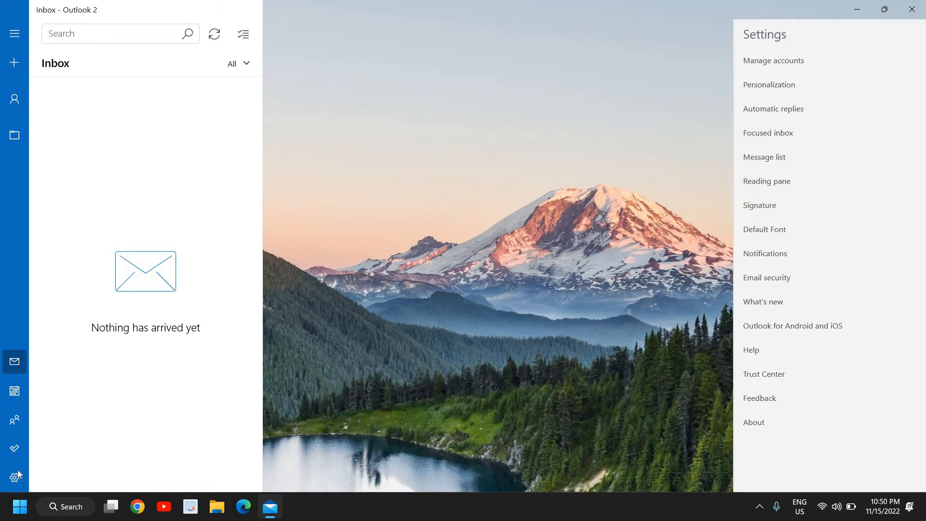
pyautogui.moveTo(769, 85)
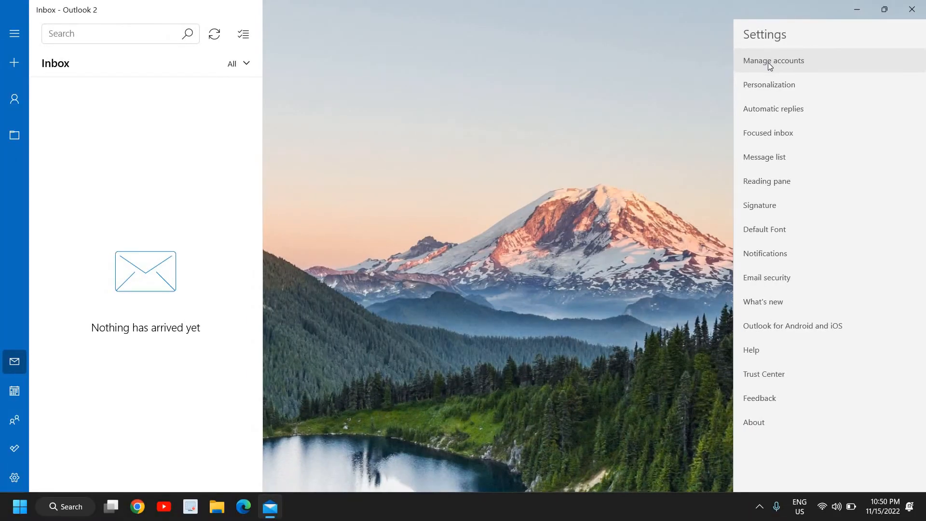
pyautogui.click(773, 61)
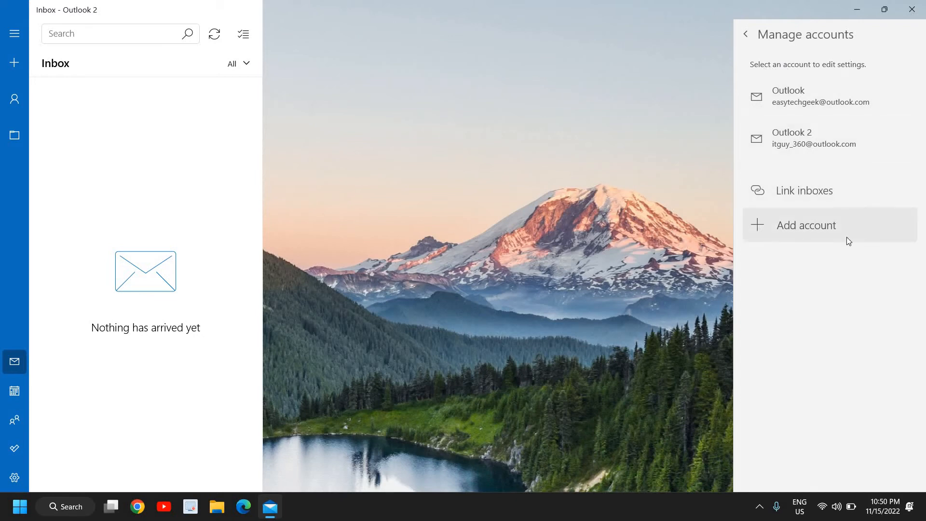
pyautogui.moveTo(813, 237)
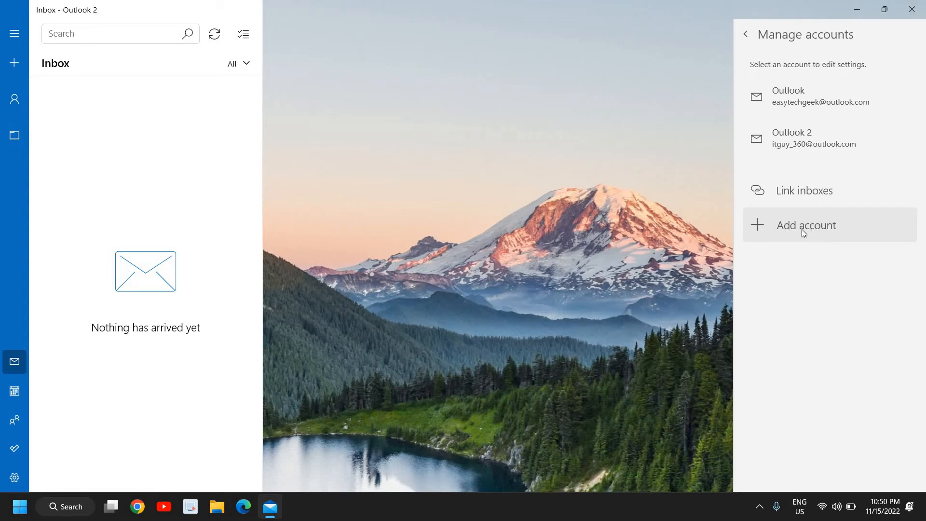
# Start adding an account and pick Google as the provider.
pyautogui.click(805, 225)
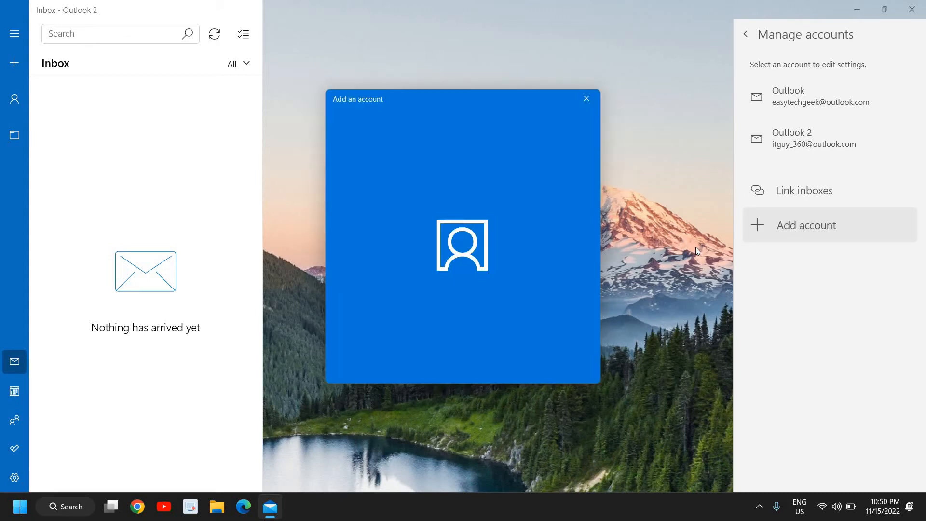
pyautogui.moveTo(555, 262)
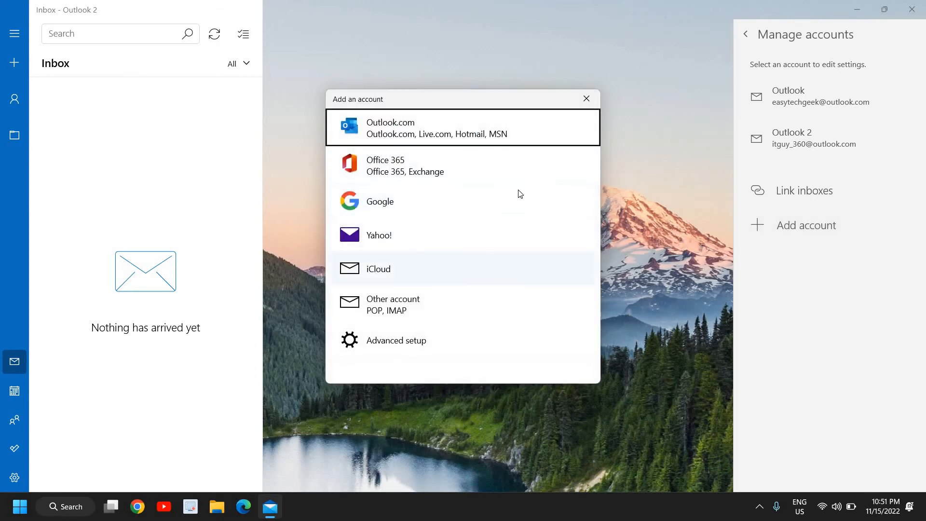
pyautogui.moveTo(436, 316)
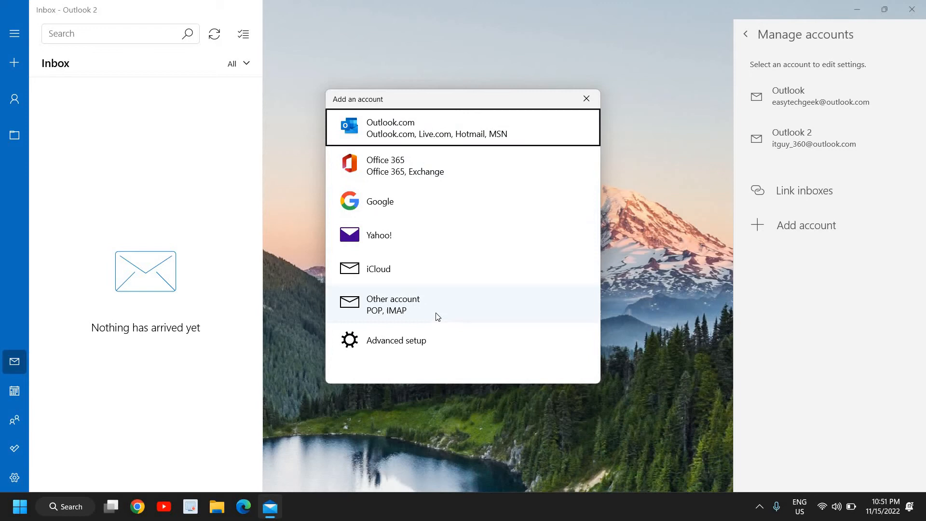
pyautogui.moveTo(416, 201)
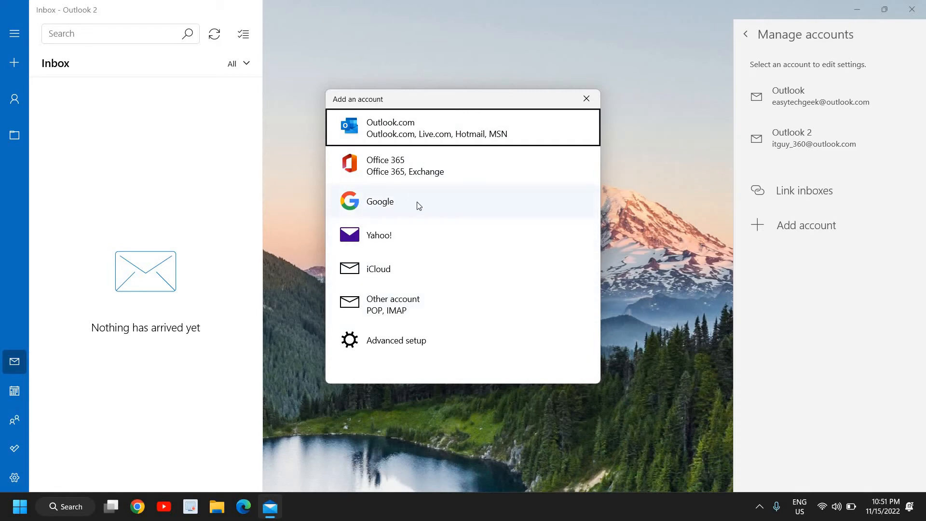
pyautogui.moveTo(395, 212)
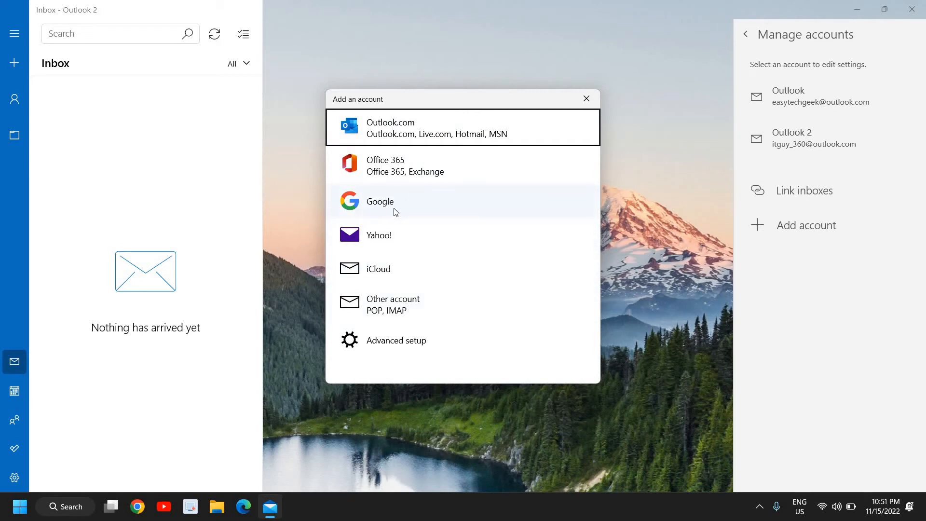
pyautogui.moveTo(417, 131)
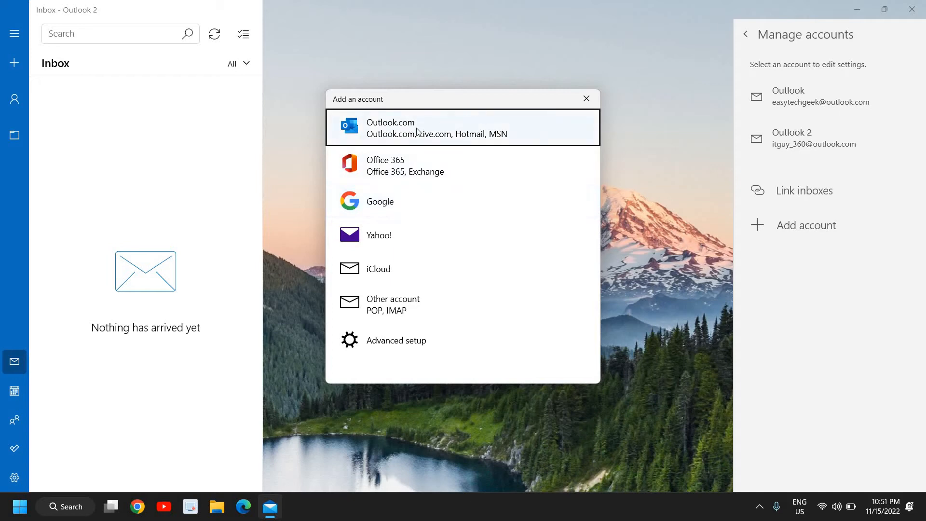
pyautogui.moveTo(406, 143)
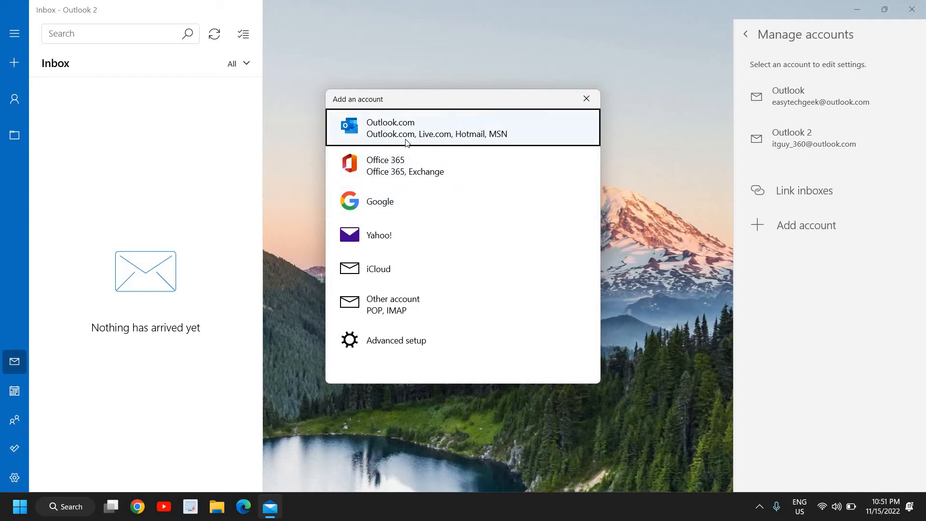
pyautogui.moveTo(476, 139)
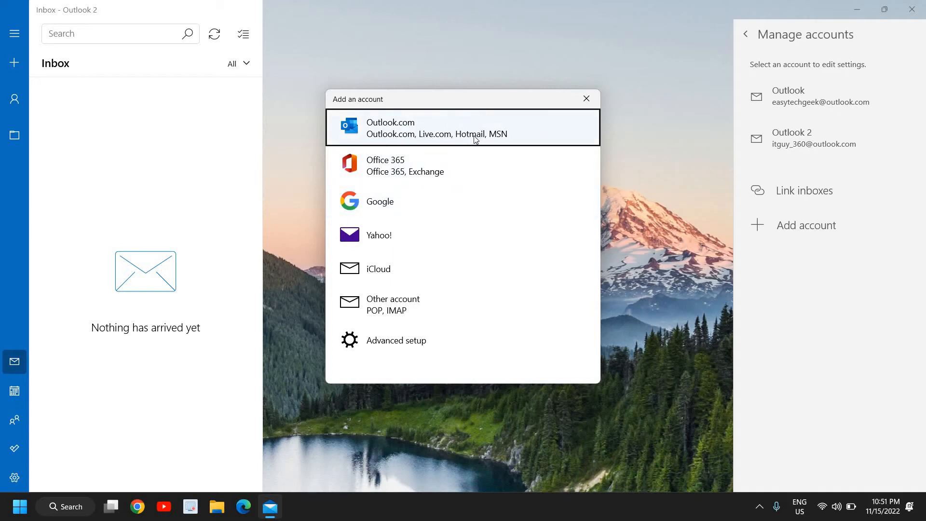
pyautogui.moveTo(431, 132)
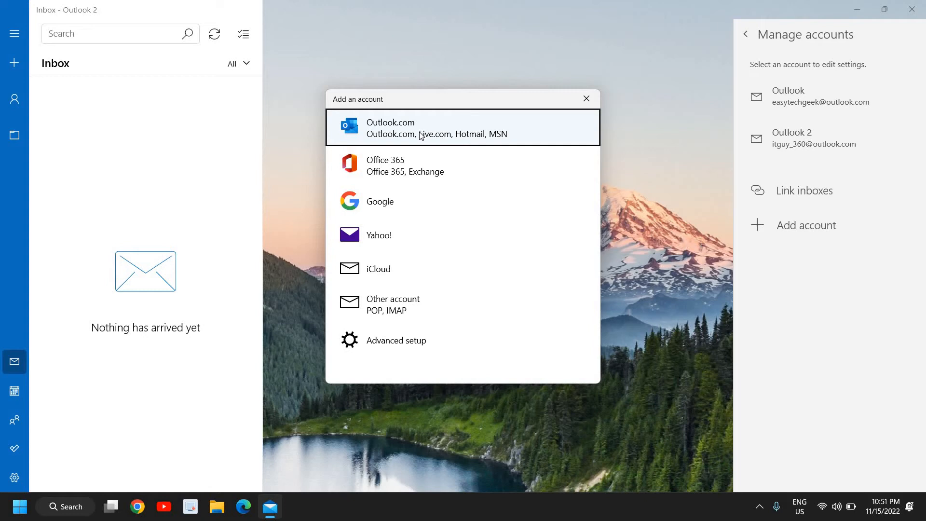
pyautogui.moveTo(400, 218)
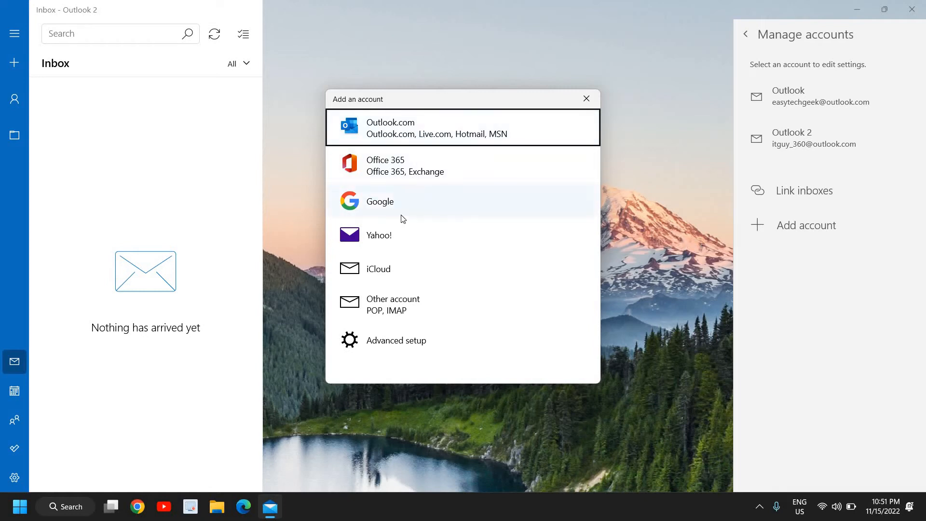
pyautogui.moveTo(401, 214)
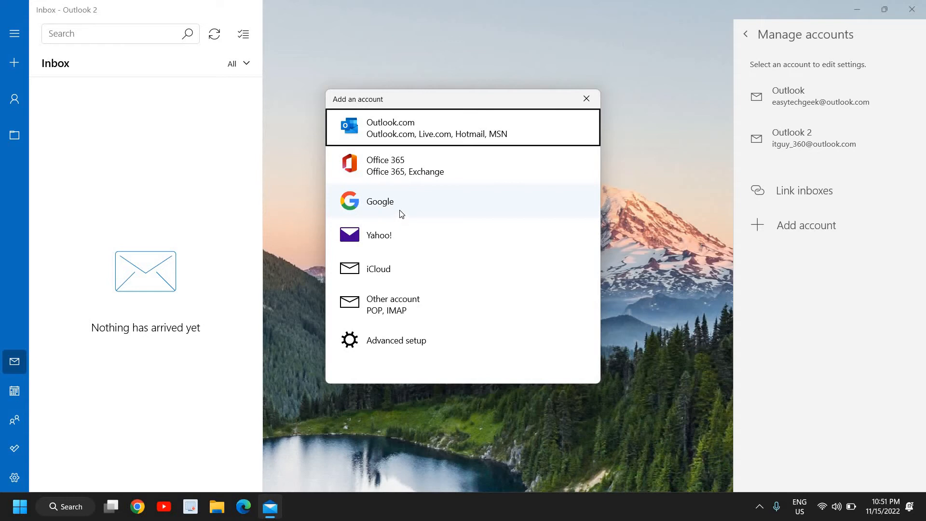
pyautogui.moveTo(389, 213)
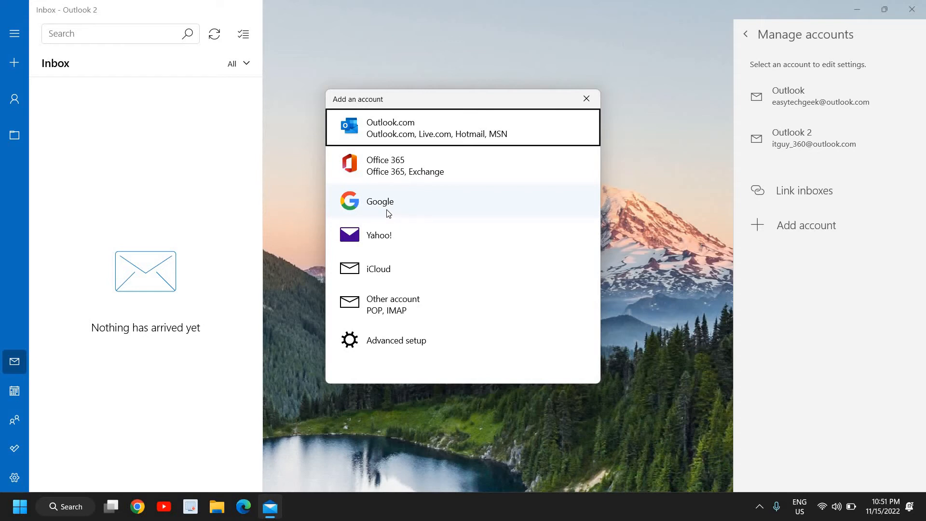
pyautogui.click(379, 202)
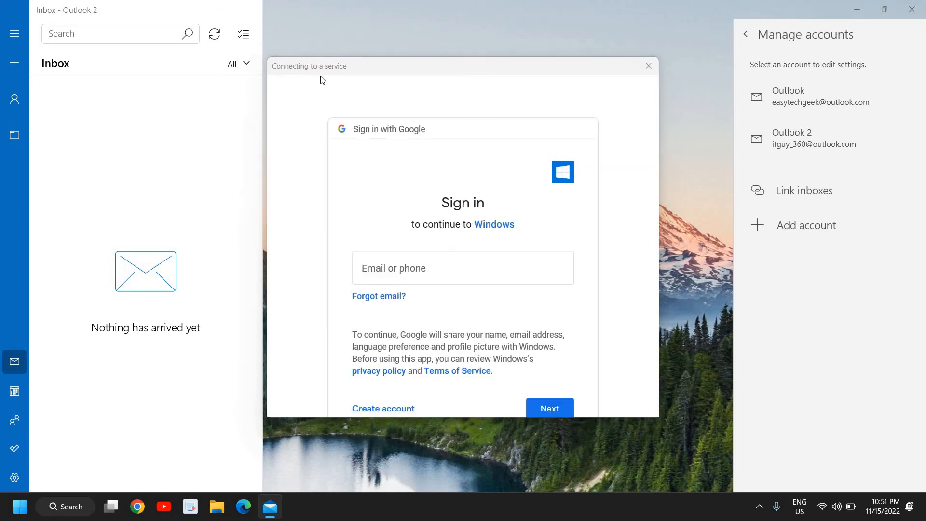
# Activate the Google sign-in email field and scroll the page.
pyautogui.click(462, 268)
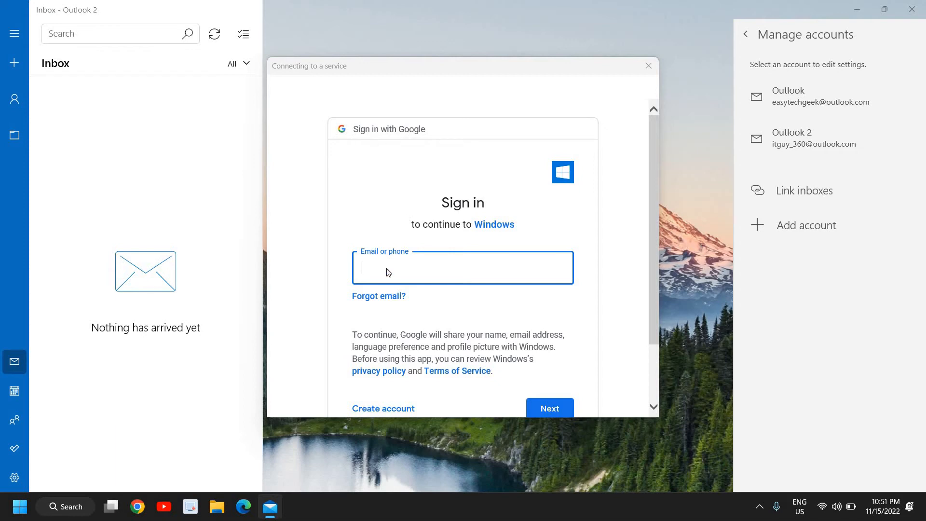
pyautogui.scroll(-3)
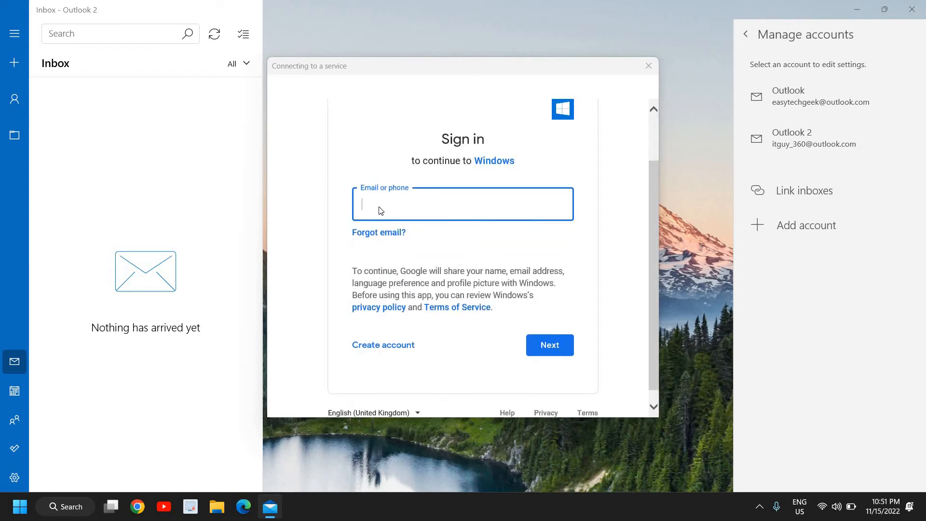
pyautogui.moveTo(475, 334)
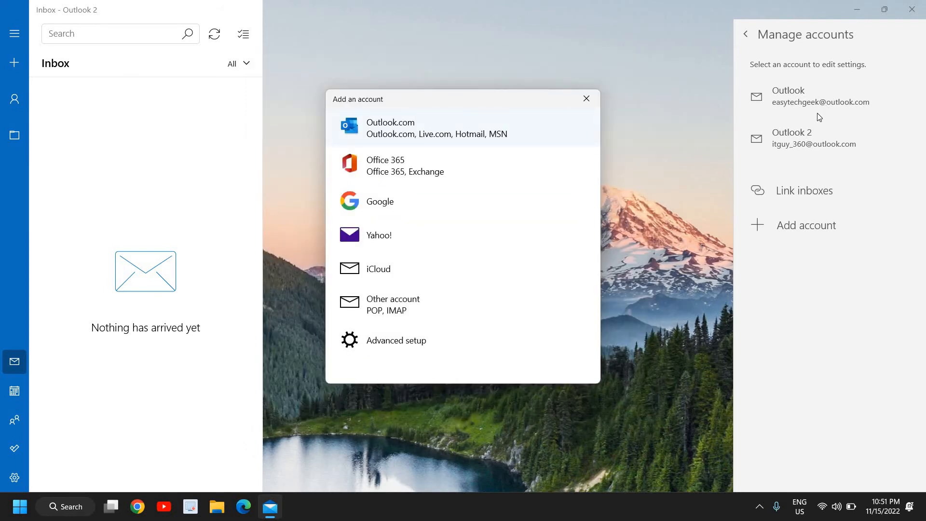
pyautogui.moveTo(808, 160)
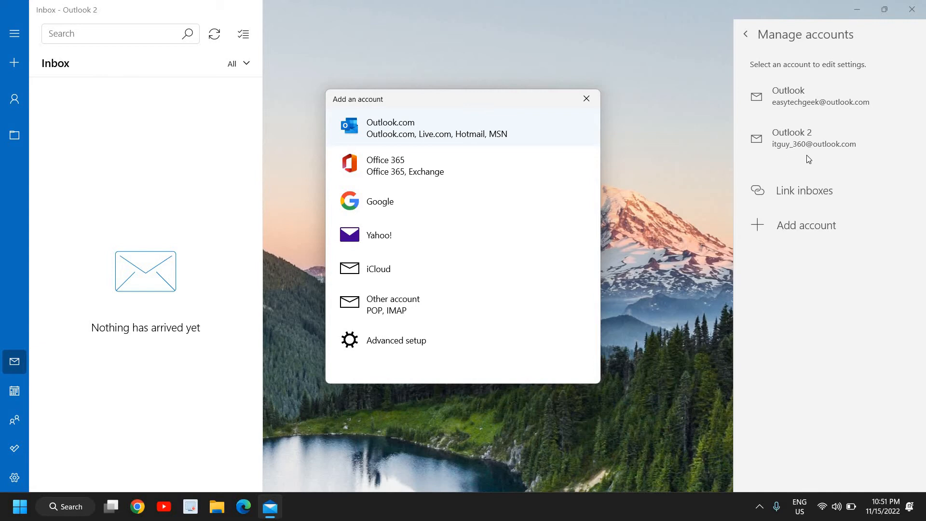
pyautogui.moveTo(416, 130)
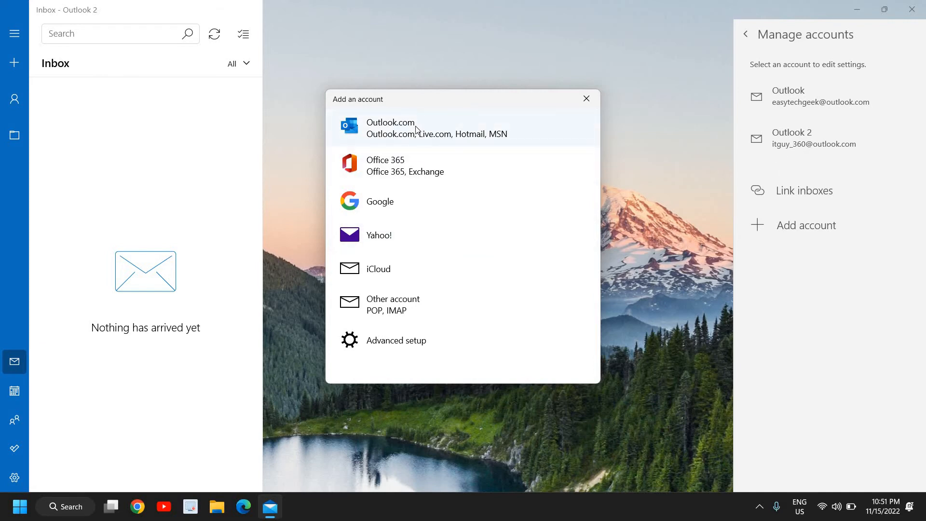
pyautogui.moveTo(430, 144)
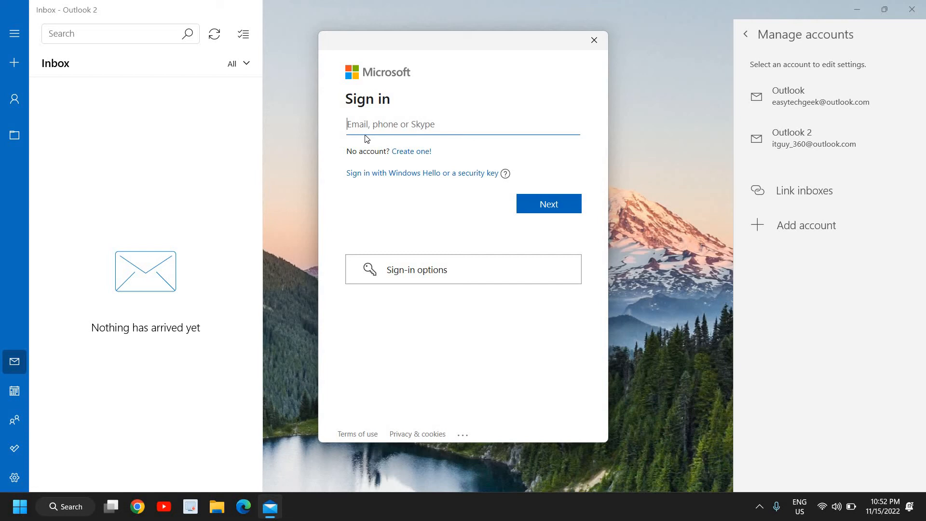
pyautogui.moveTo(548, 203)
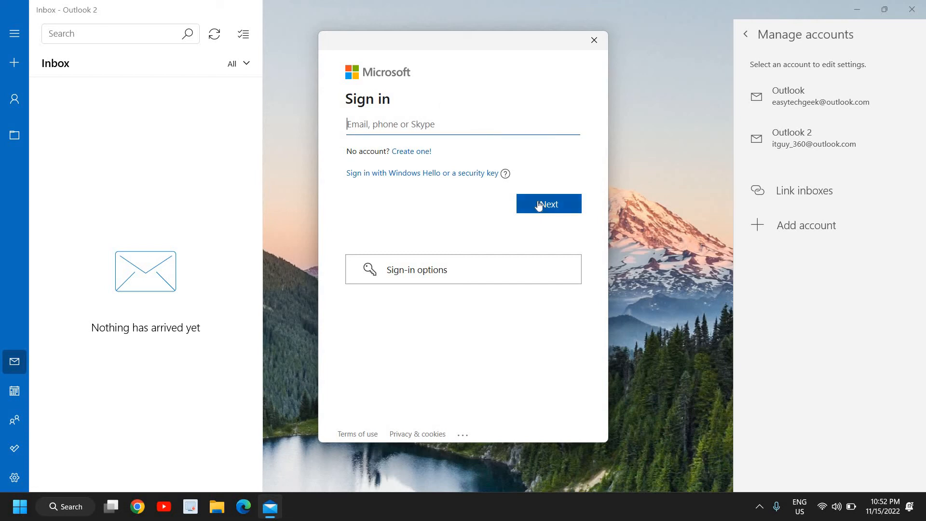
pyautogui.moveTo(364, 124)
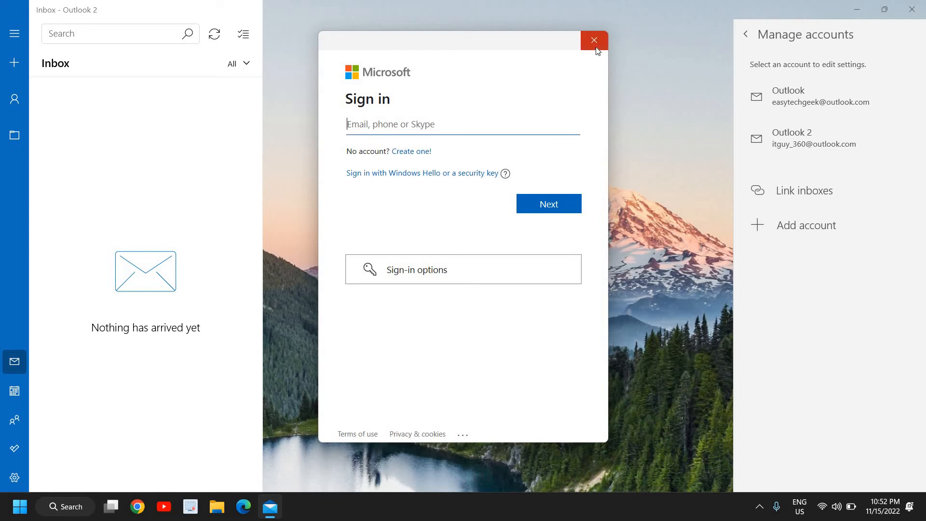
# Close the Microsoft sign-in window without entering an email.
pyautogui.click(594, 40)
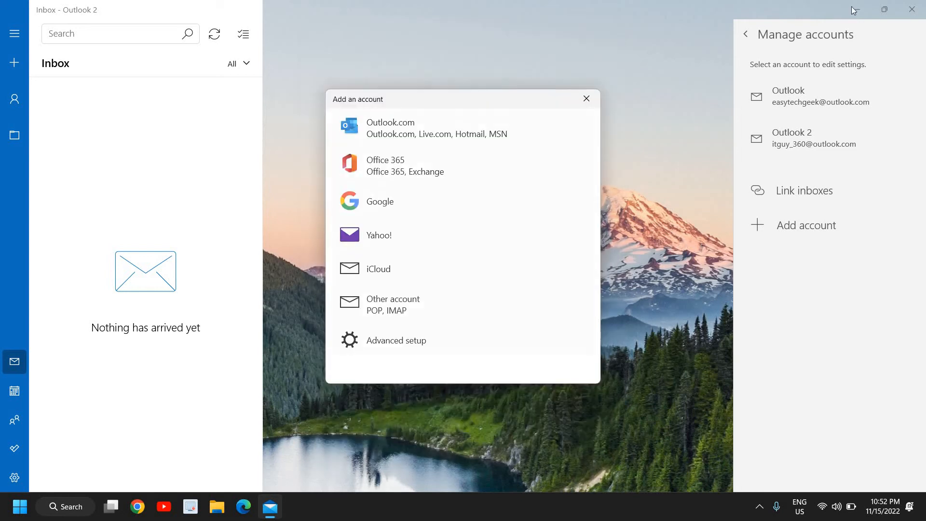
pyautogui.moveTo(596, 136)
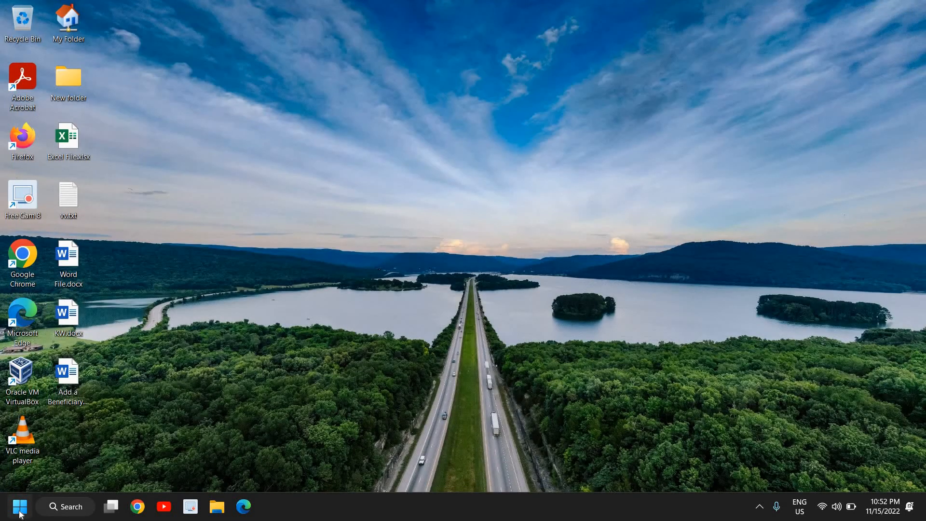
# Reopen Start and bring up the context menu for the pinned Mail app.
pyautogui.click(19, 506)
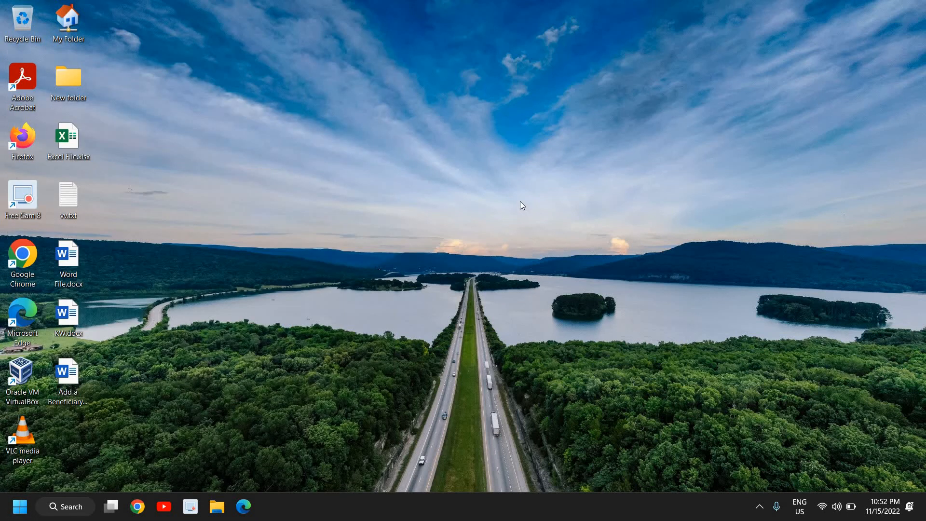
pyautogui.moveTo(516, 203)
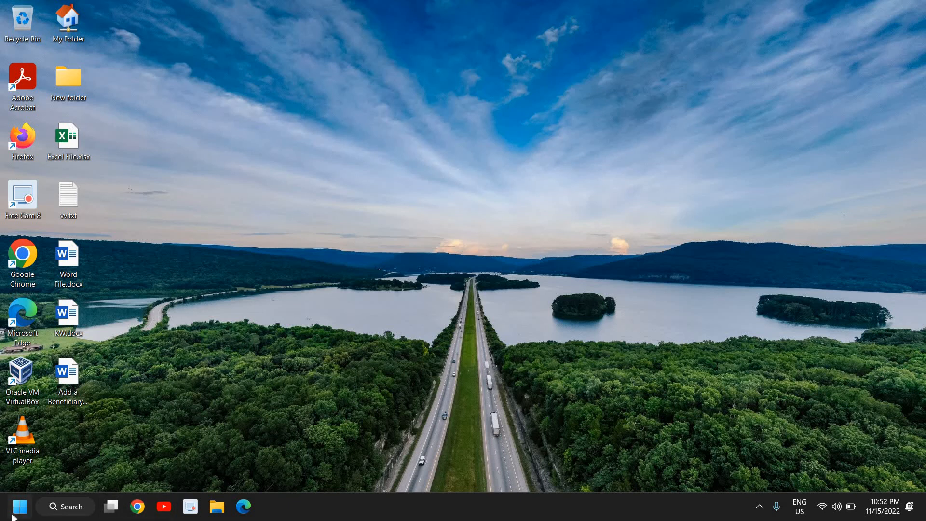
pyautogui.click(19, 505)
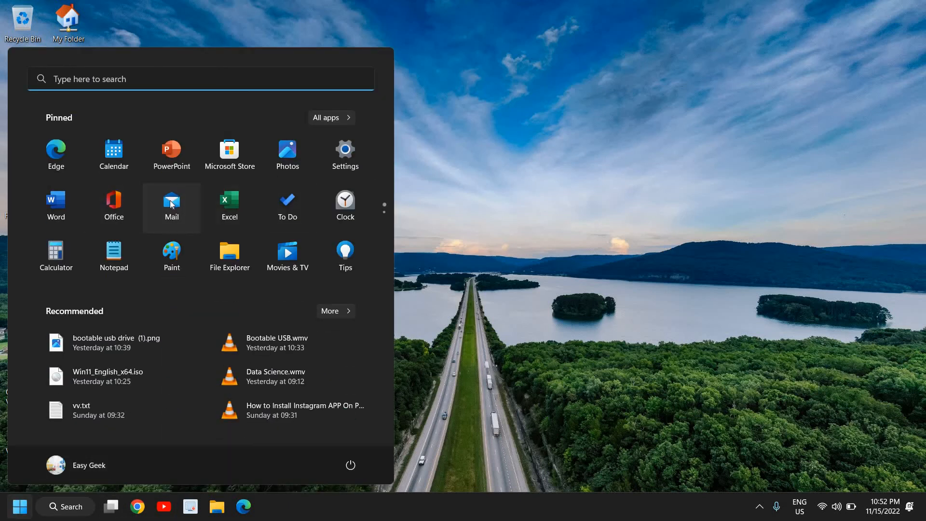
pyautogui.rightClick(171, 205)
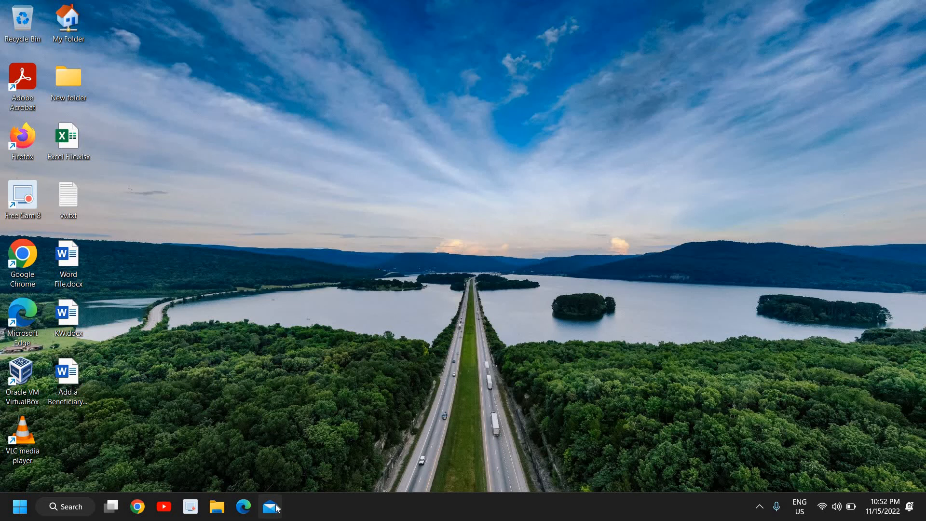
pyautogui.moveTo(269, 506)
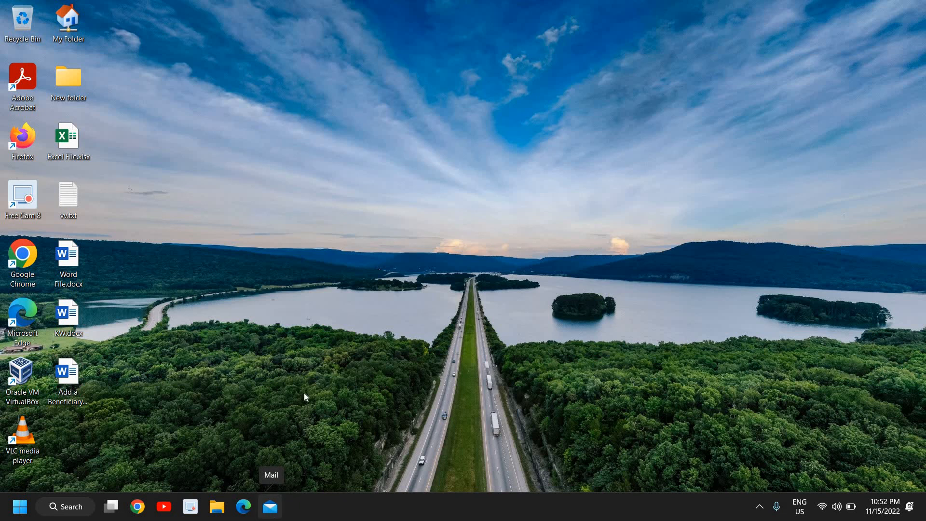
pyautogui.moveTo(254, 376)
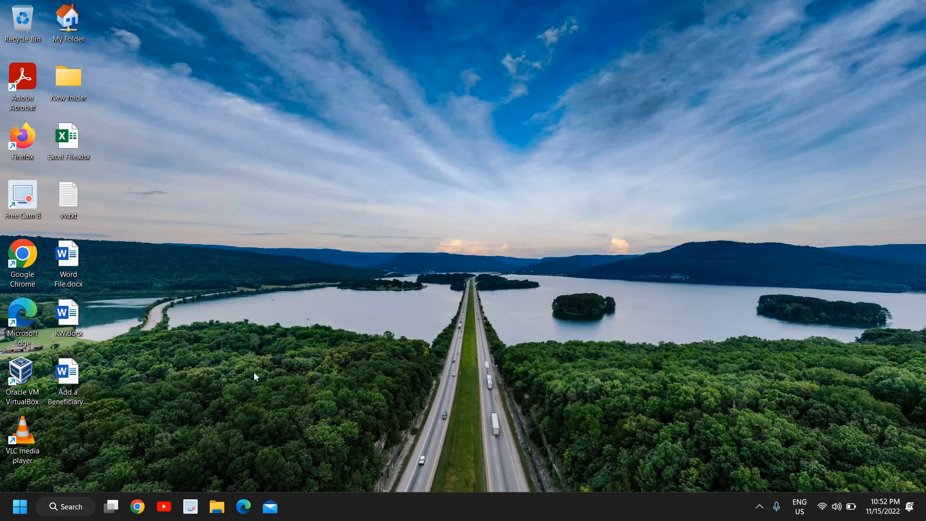
pyautogui.moveTo(229, 361)
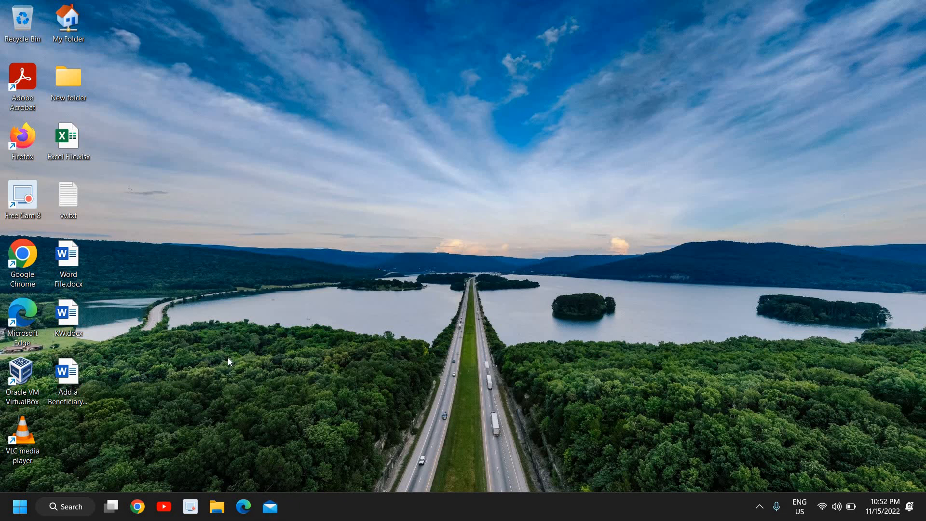
pyautogui.moveTo(223, 356)
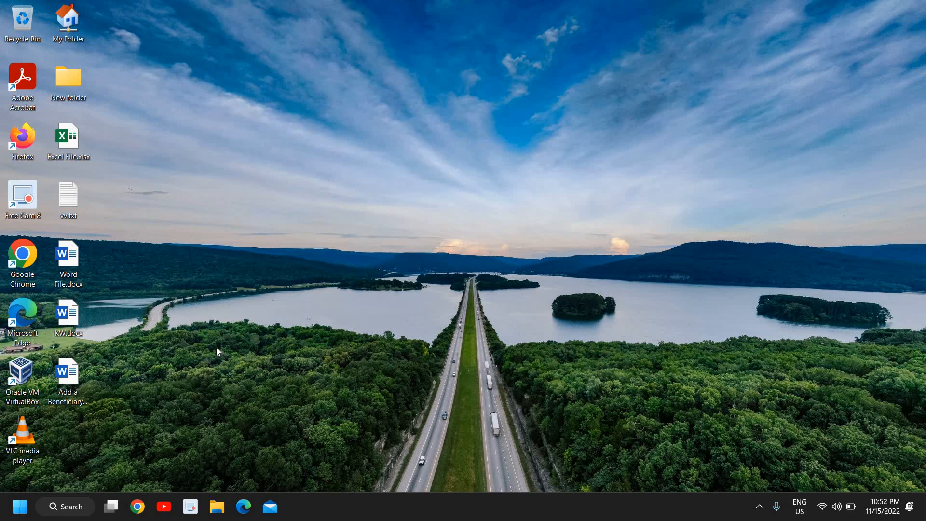
pyautogui.moveTo(211, 347)
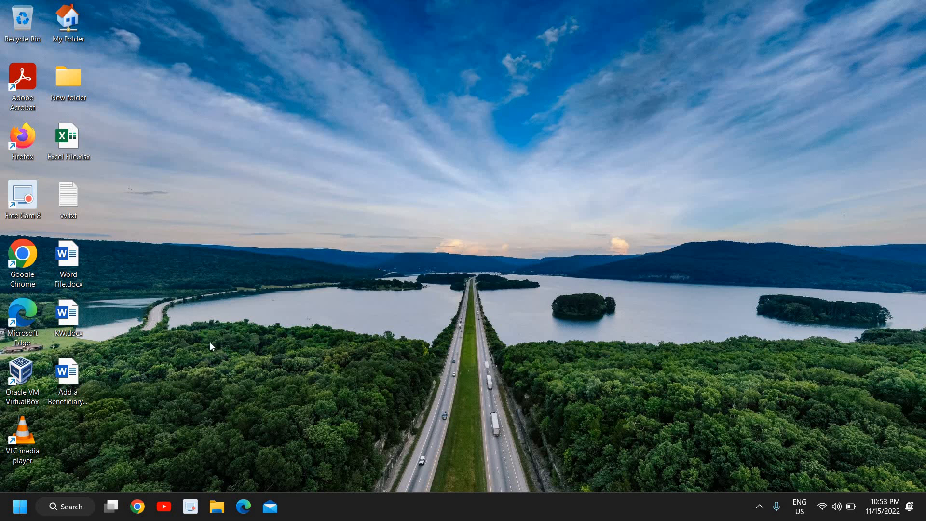
pyautogui.moveTo(191, 336)
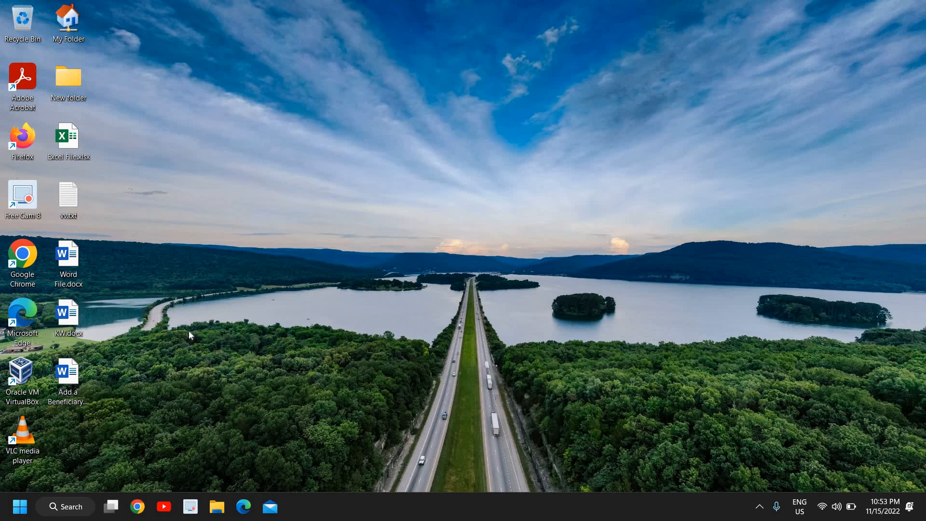
pyautogui.moveTo(185, 332)
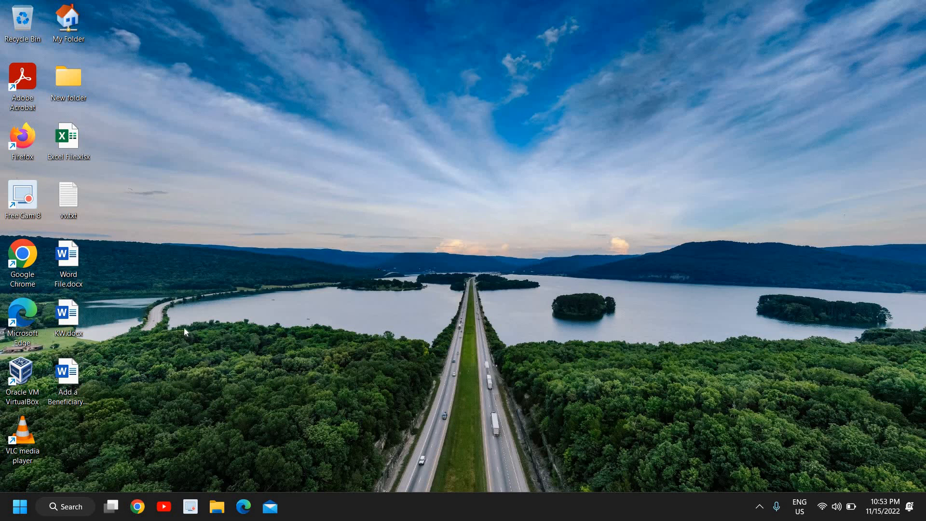
pyautogui.moveTo(216, 307)
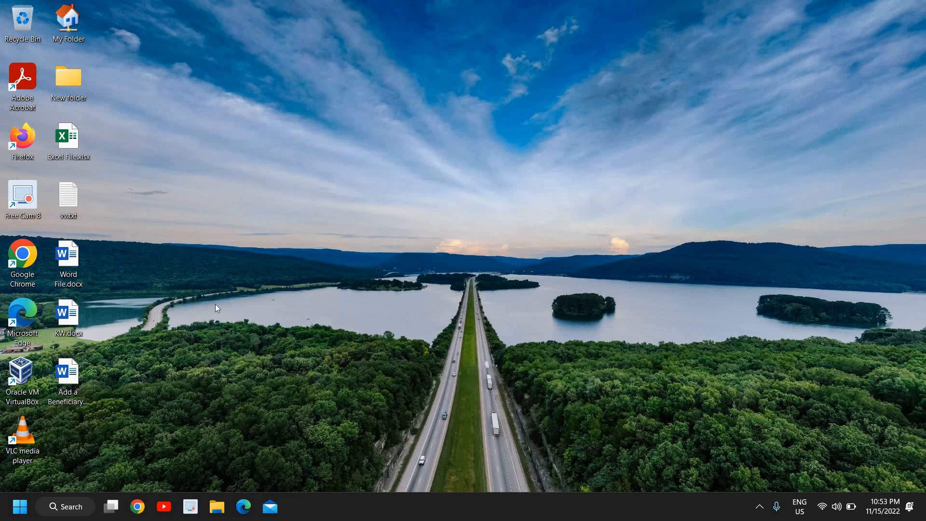